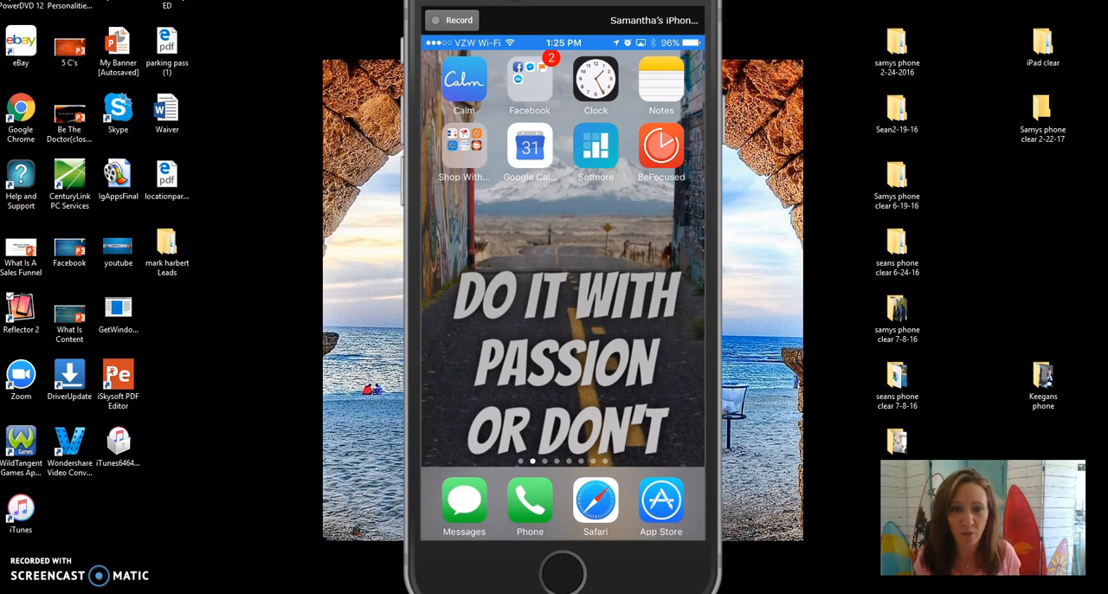
- Launch the Messenger app from the iPhone home screen
click(529, 78)
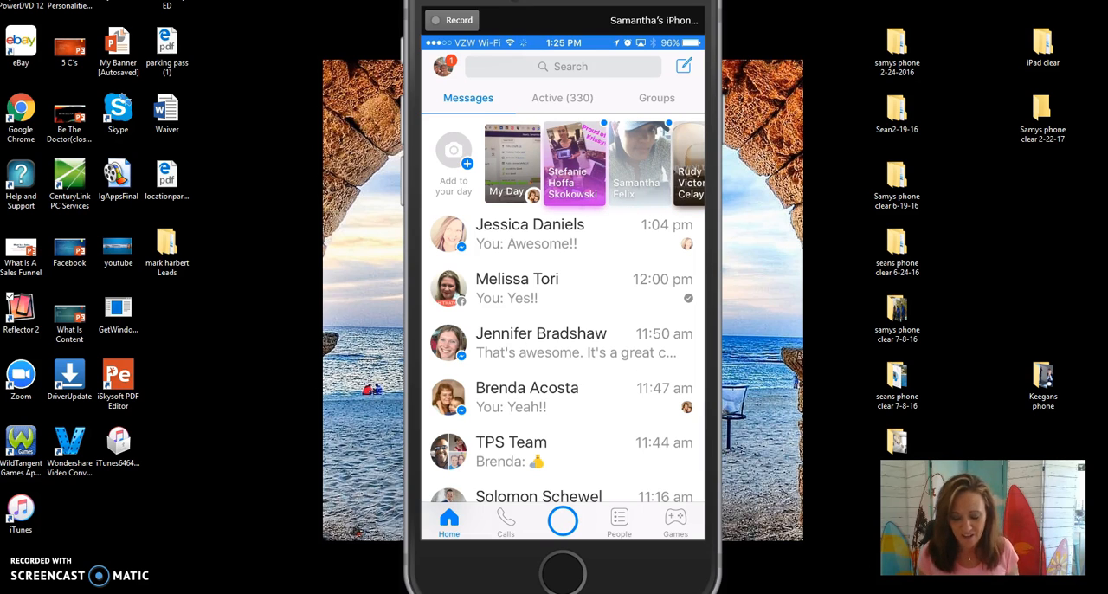
- Switch to the Active tab to see contacts currently online
click(562, 97)
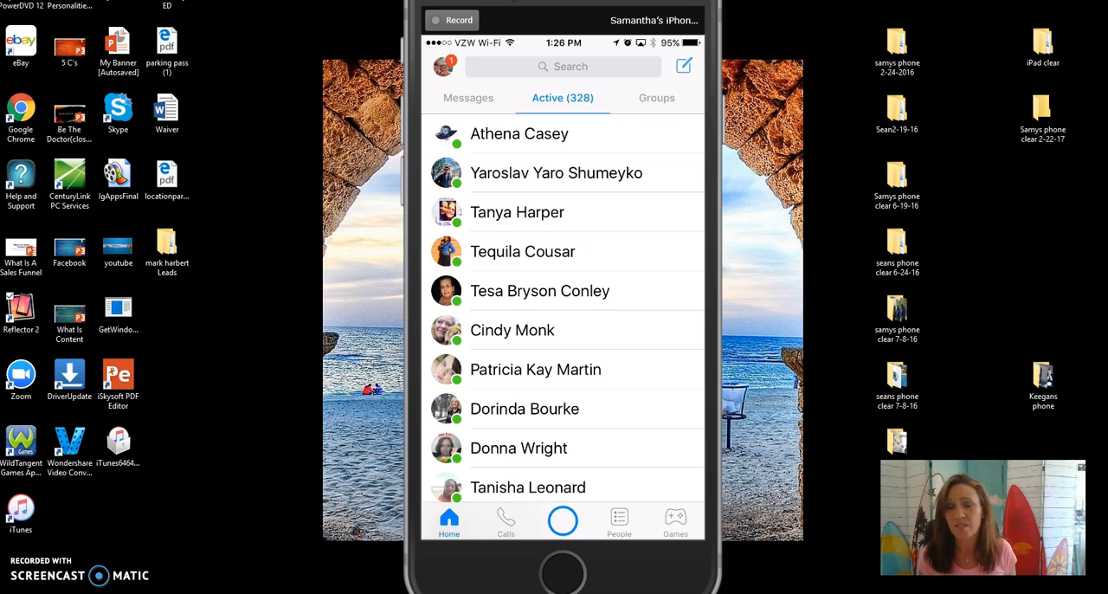
- Switch back to the Messages tab showing recent conversations
click(468, 97)
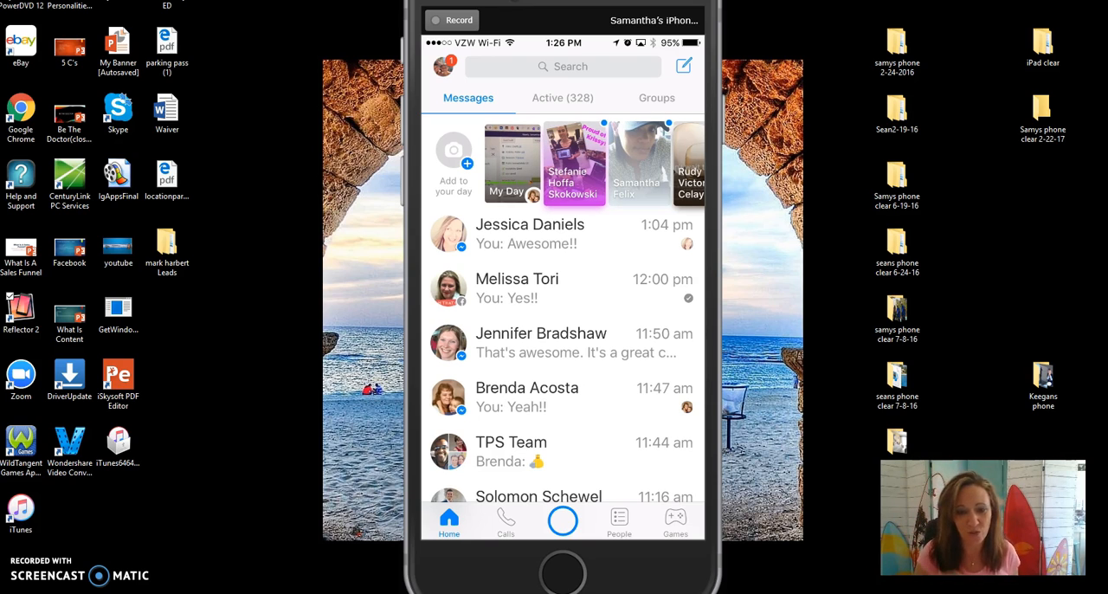
scroll(down, 3)
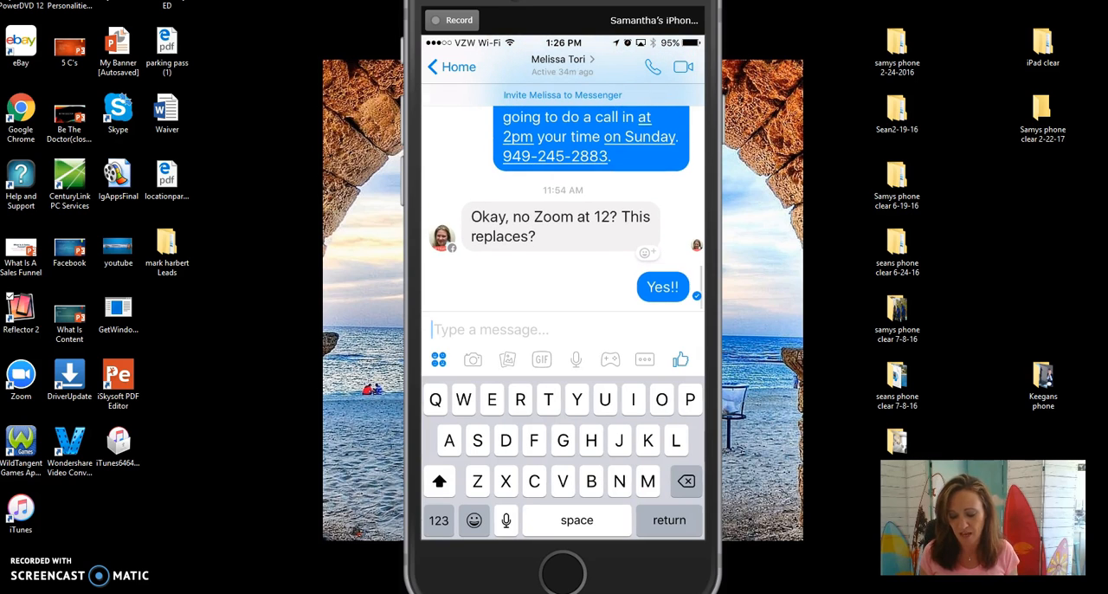
click(450, 67)
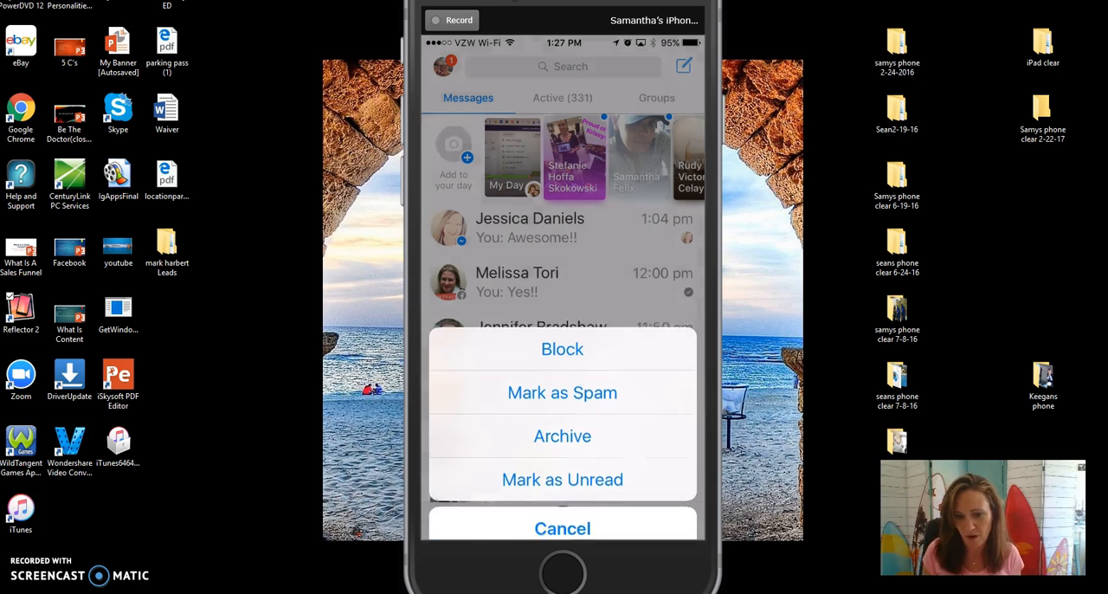
click(562, 528)
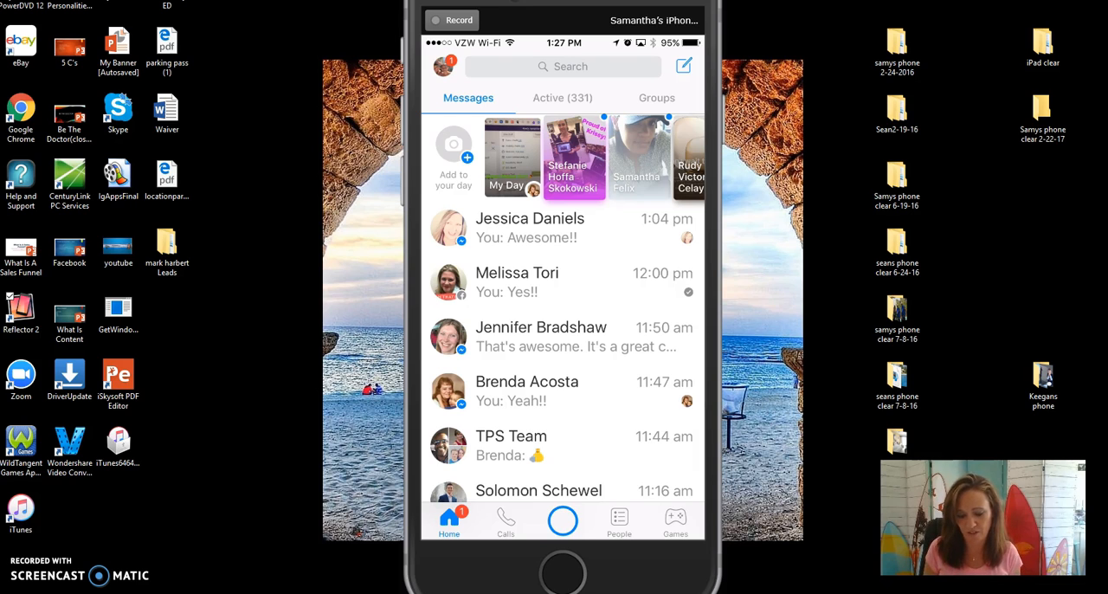
click(562, 520)
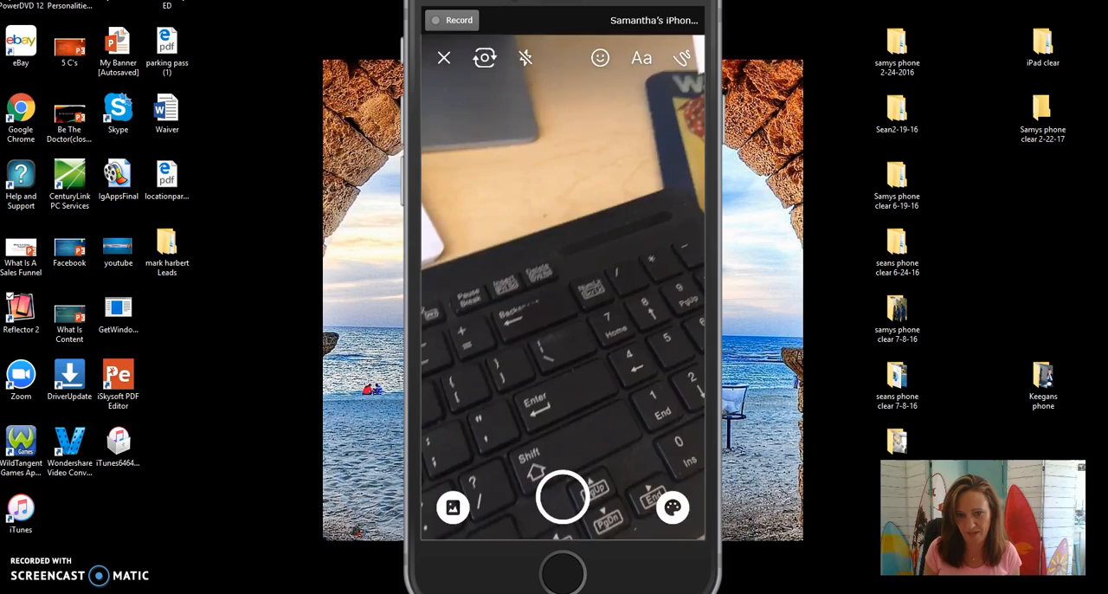